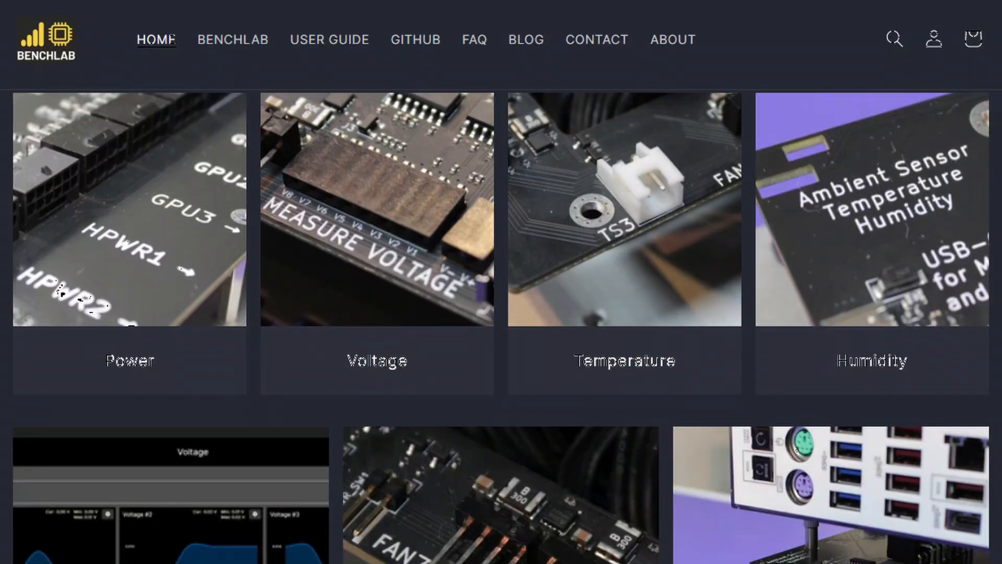
# - Scroll through the Benchlab Power, Voltage, Temperature and Humidity feature tiles
pyautogui.scroll(-3)
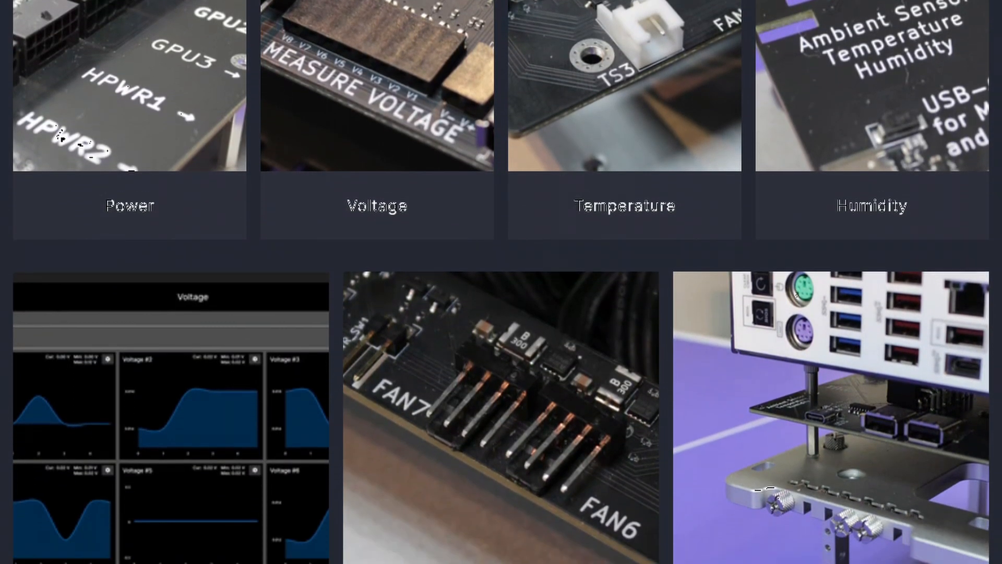
pyautogui.scroll(-3)
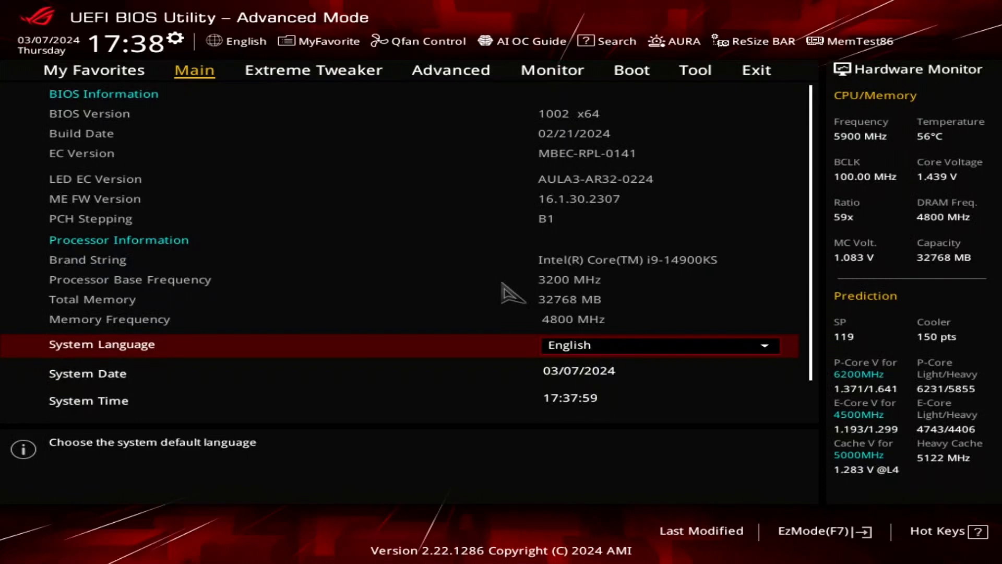
# - Review Advanced > CPU Configuration, then show the Extreme Tweaker Performance Core Ratio options
pyautogui.click(313, 70)
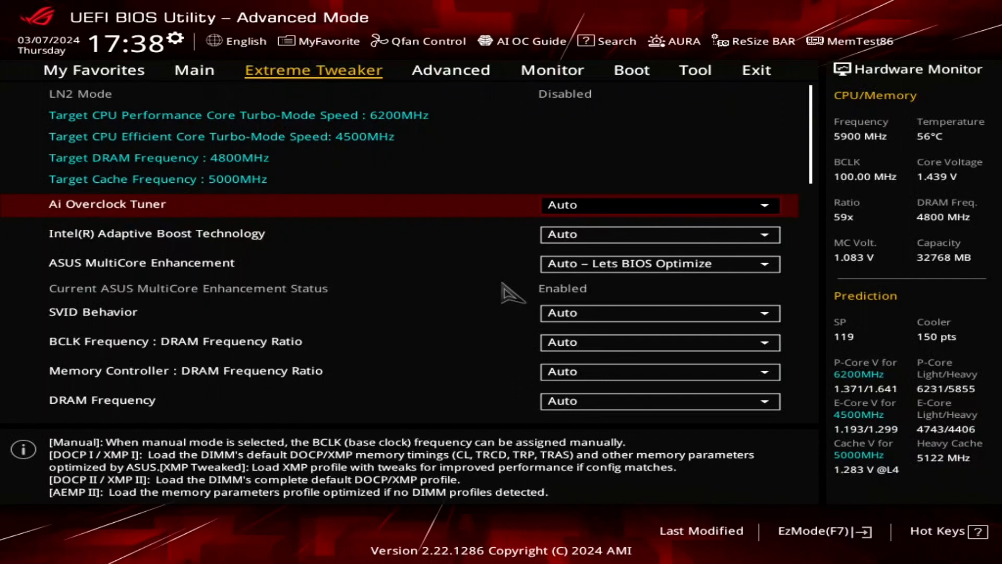
pyautogui.click(451, 70)
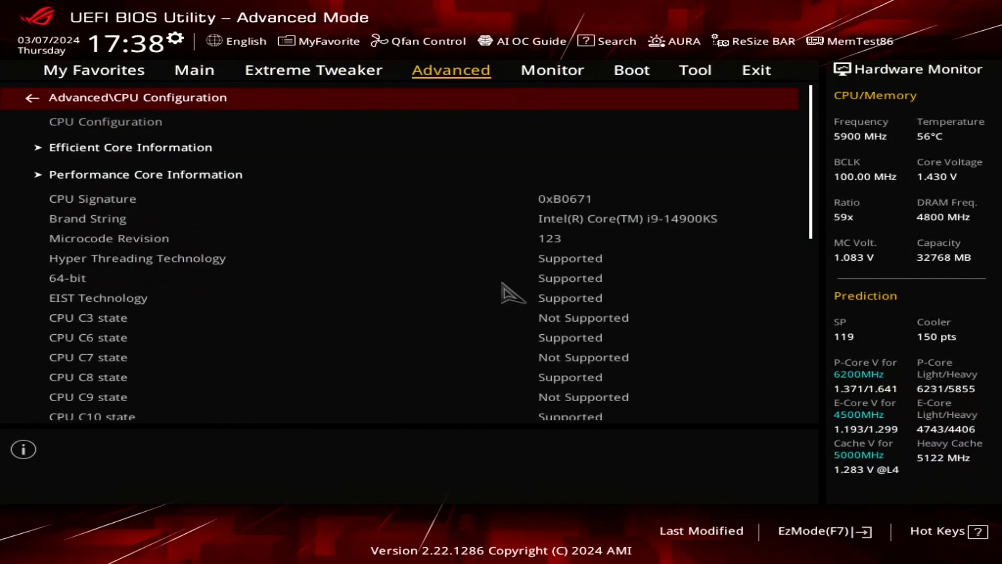
pyautogui.scroll(-3)
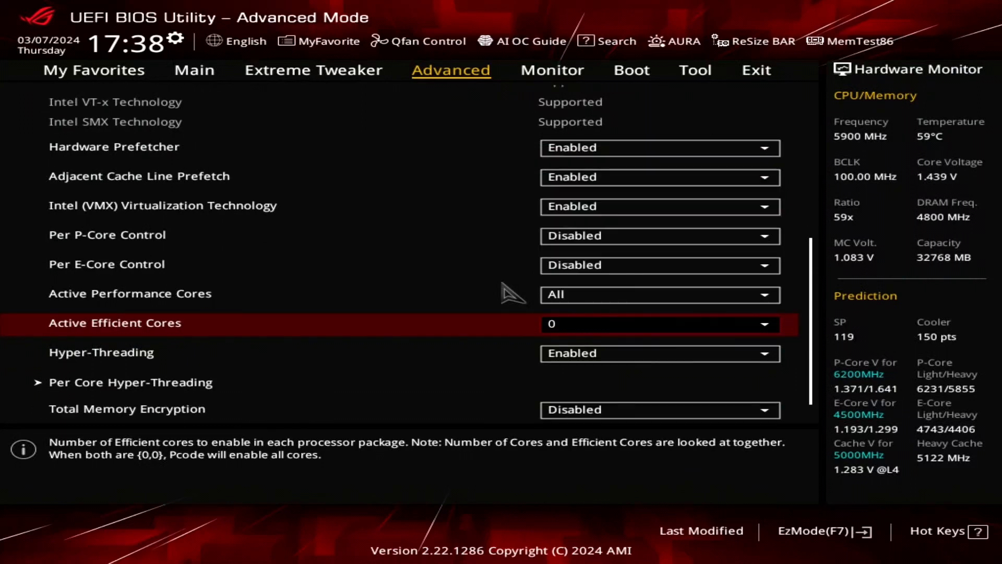
pyautogui.click(314, 71)
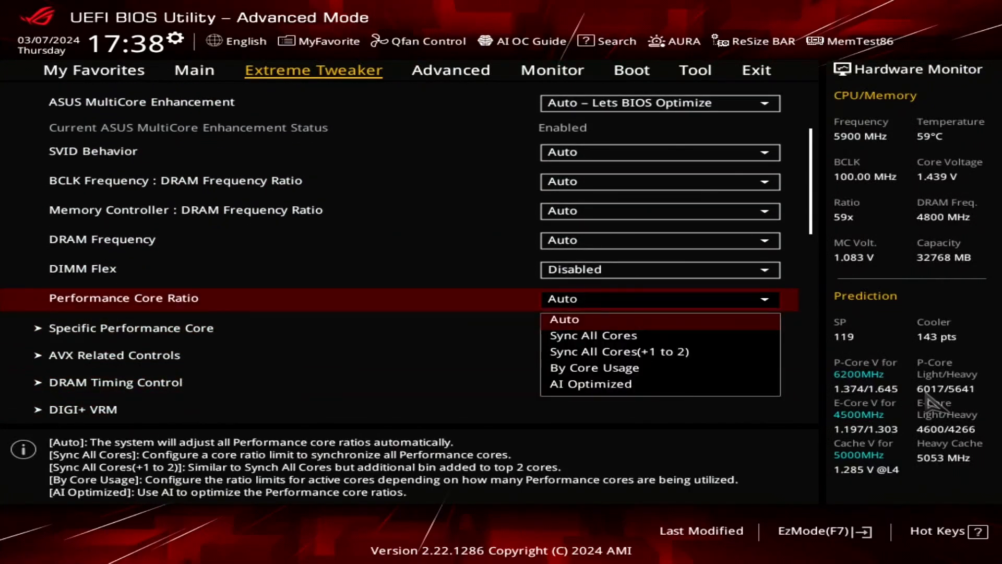
# - Use By Core Usage with 1- to 8-core limits 69, 69, 65, 64, 64, 62, 62, 62, then open Specific Performance Core
pyautogui.click(593, 367)
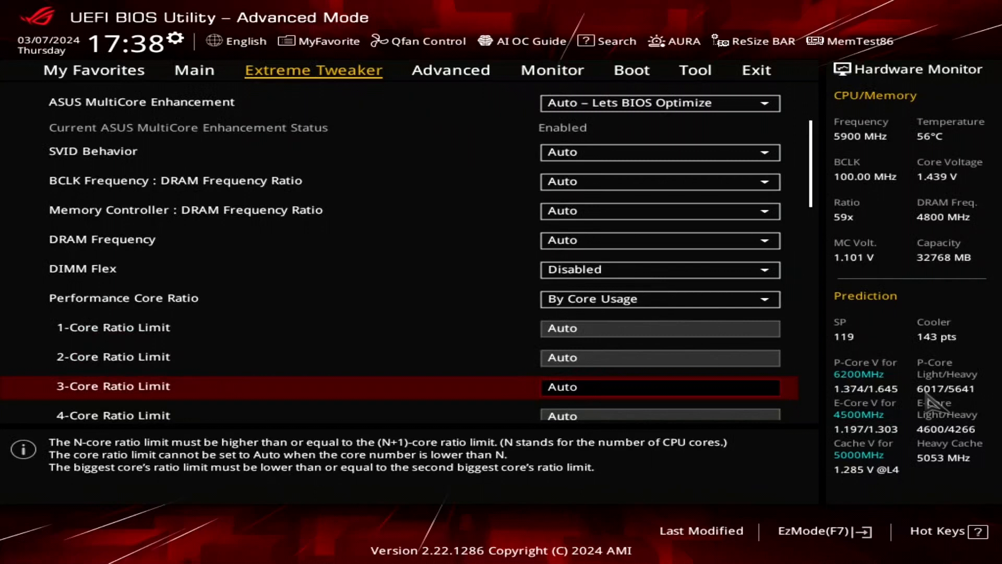
pyautogui.scroll(-3)
pyautogui.write('62')
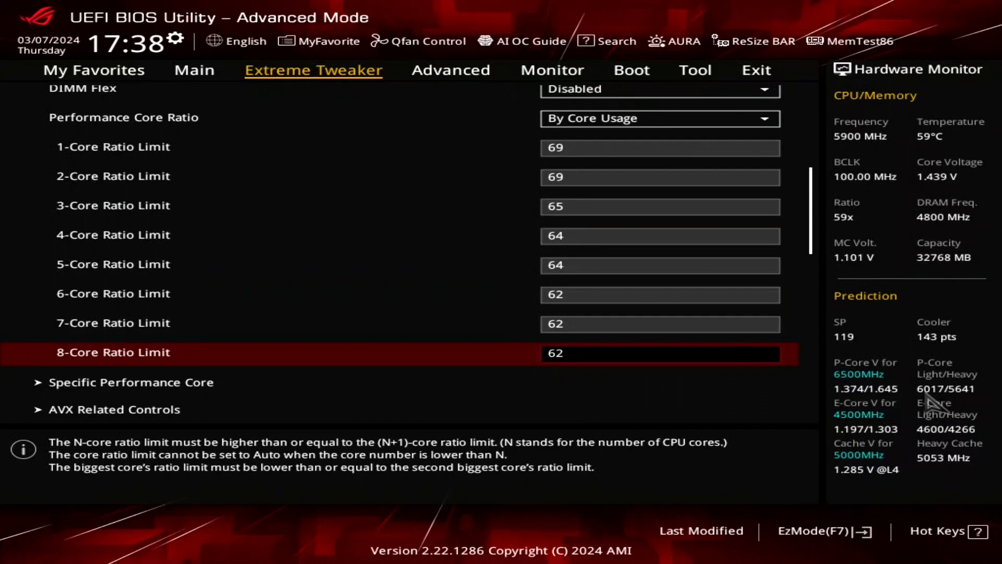
pyautogui.click(131, 382)
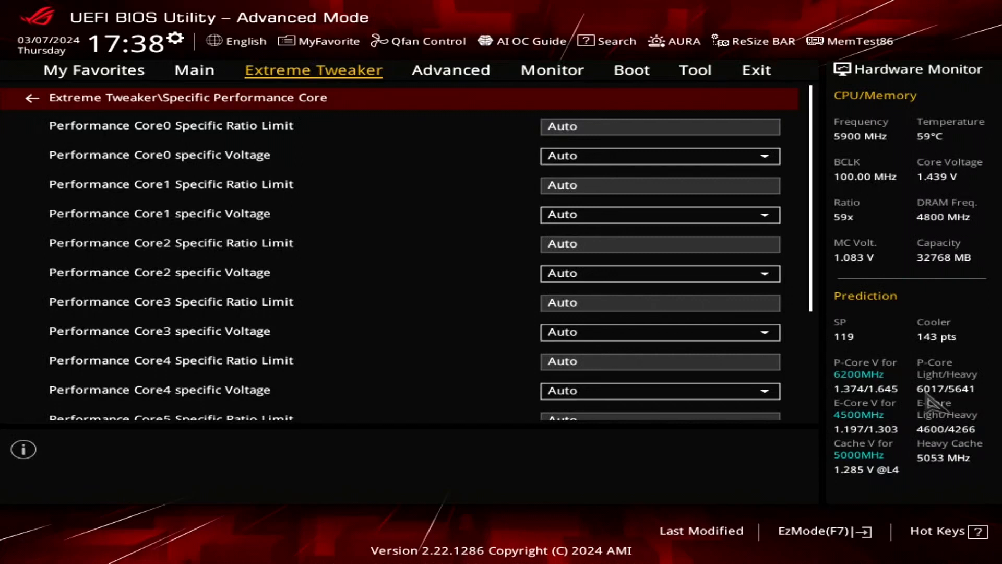
# - Enter specific ratio limits 67, 67, 67, 69, 66, 67, 69 for P-cores 0–6
pyautogui.write('67')
pyautogui.write('69')
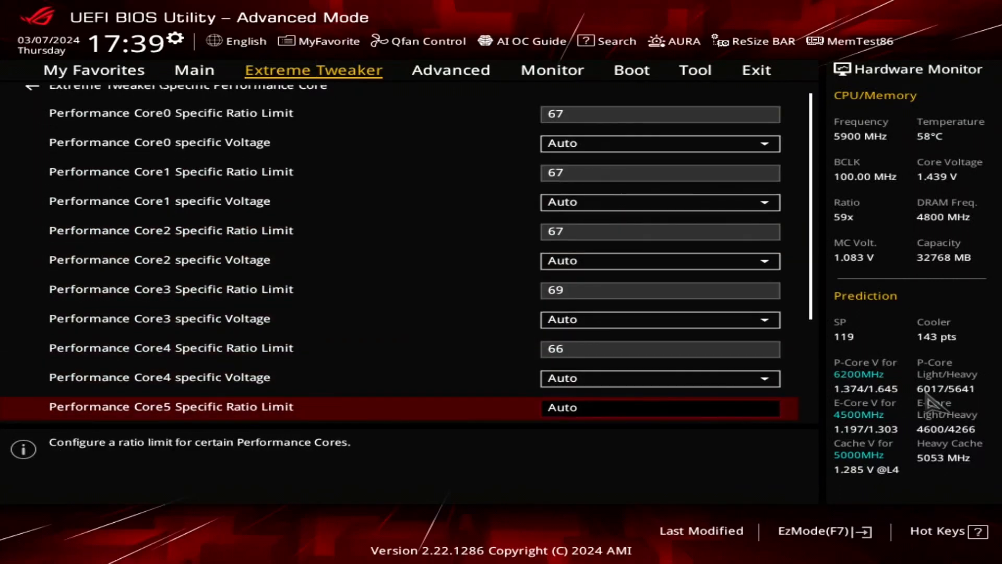
pyautogui.scroll(-3)
pyautogui.write('6')
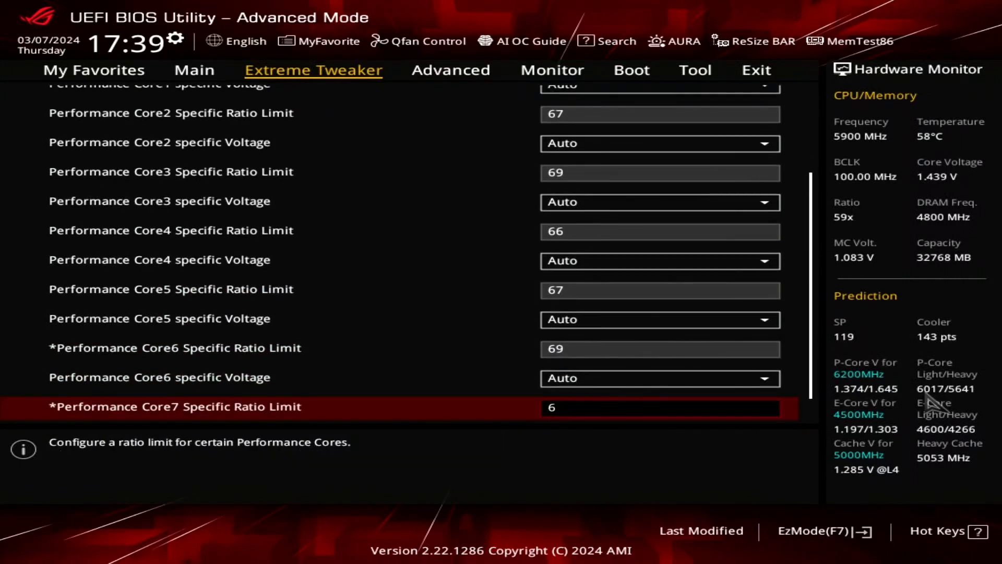
pyautogui.scroll(3)
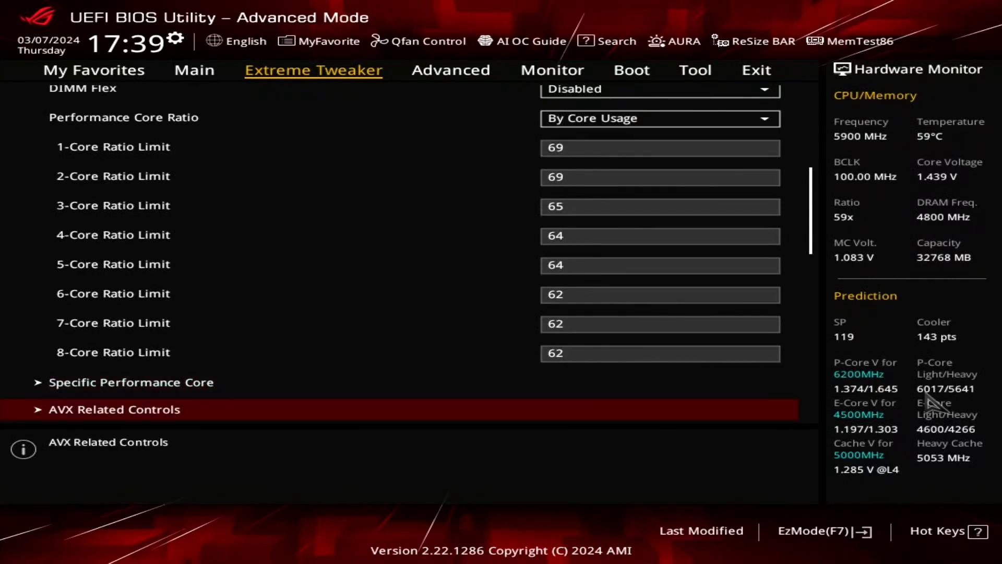
# - Set AVX2 Ratio Offset under AVX Related Controls to User Specify and enter the offset
pyautogui.click(114, 410)
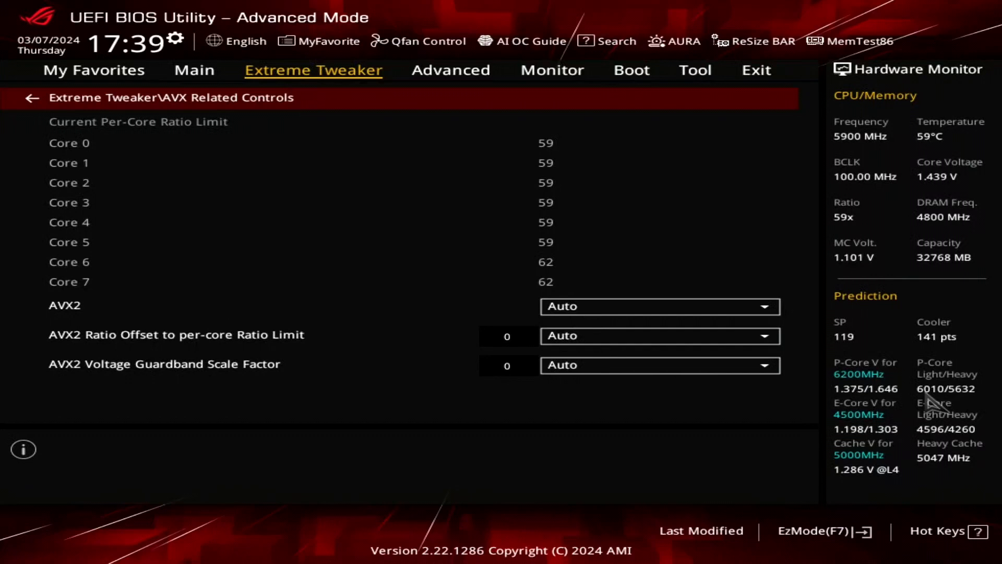
pyautogui.click(660, 336)
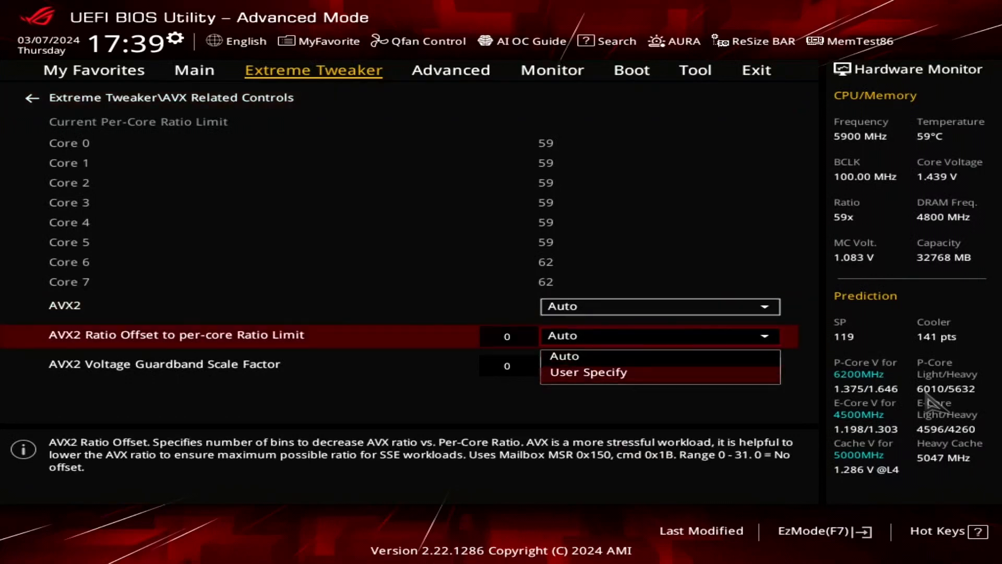
pyautogui.click(587, 373)
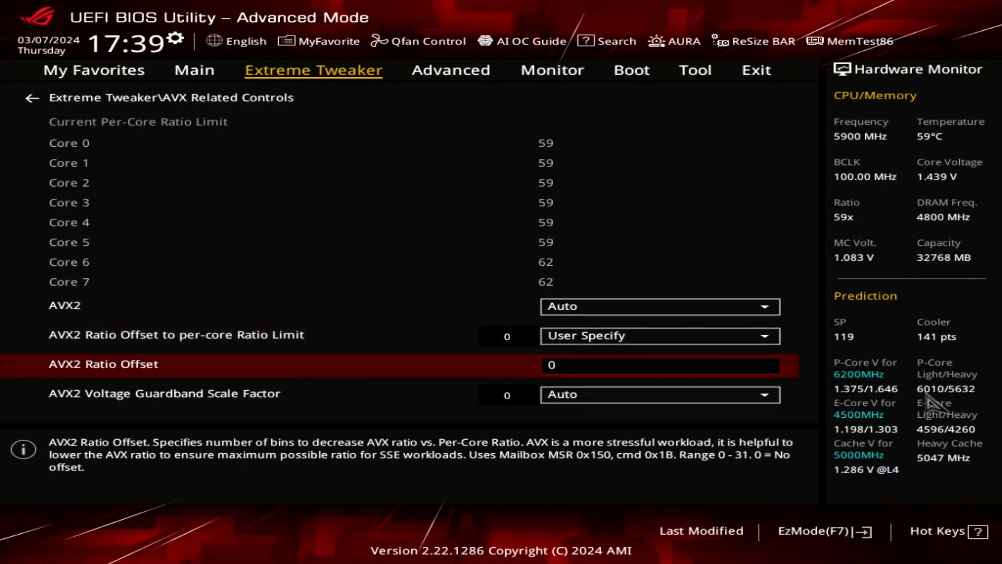
pyautogui.write('6')
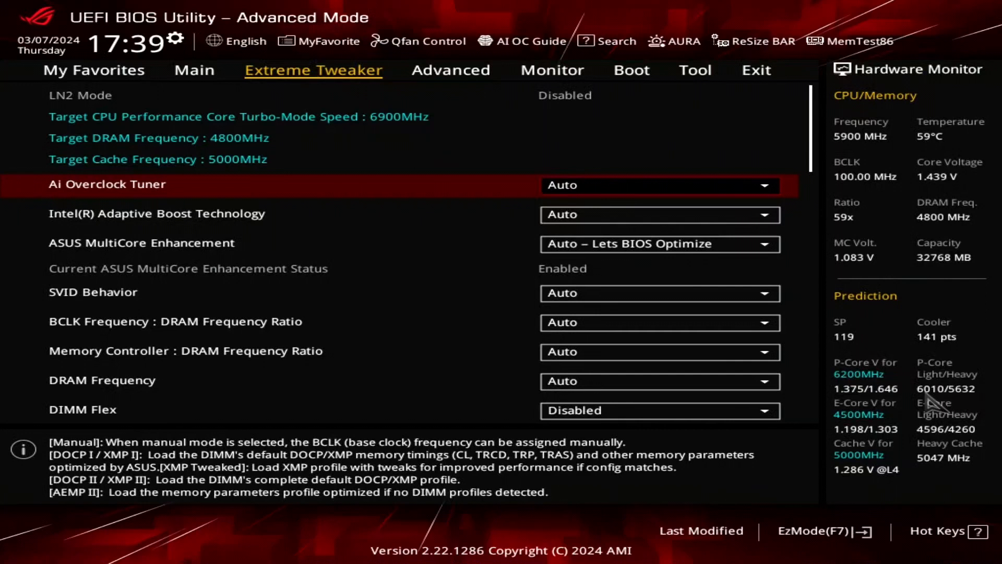
# - Switch Global Core SVID Voltage from the Extreme Tweaker list to Adaptive Mode
pyautogui.scroll(-3)
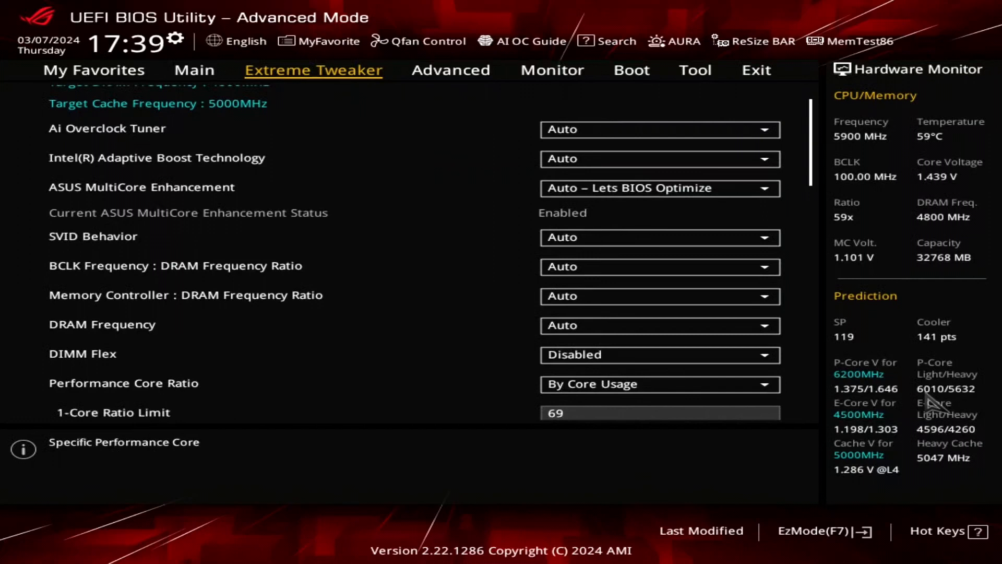
pyautogui.scroll(-3)
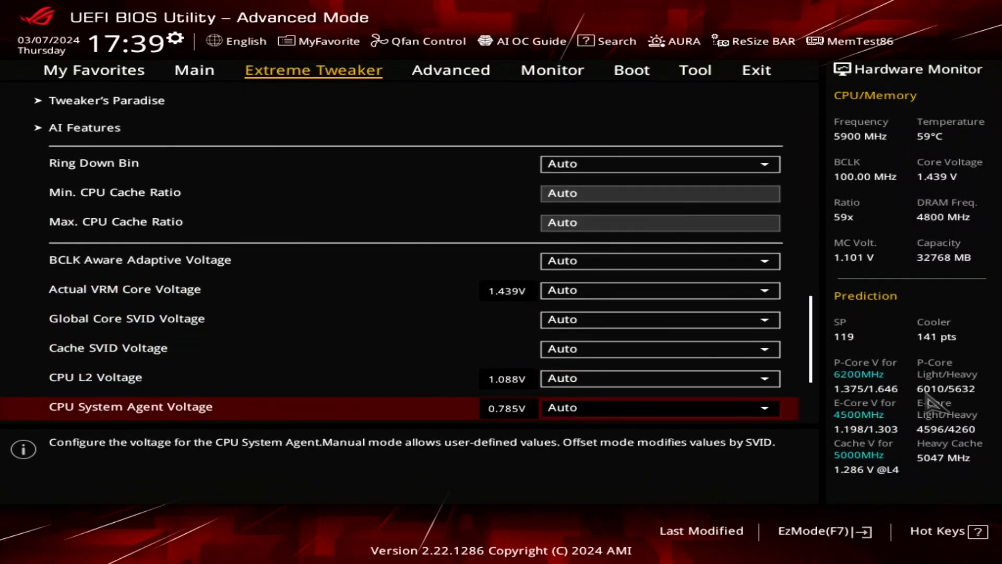
pyautogui.scroll(-3)
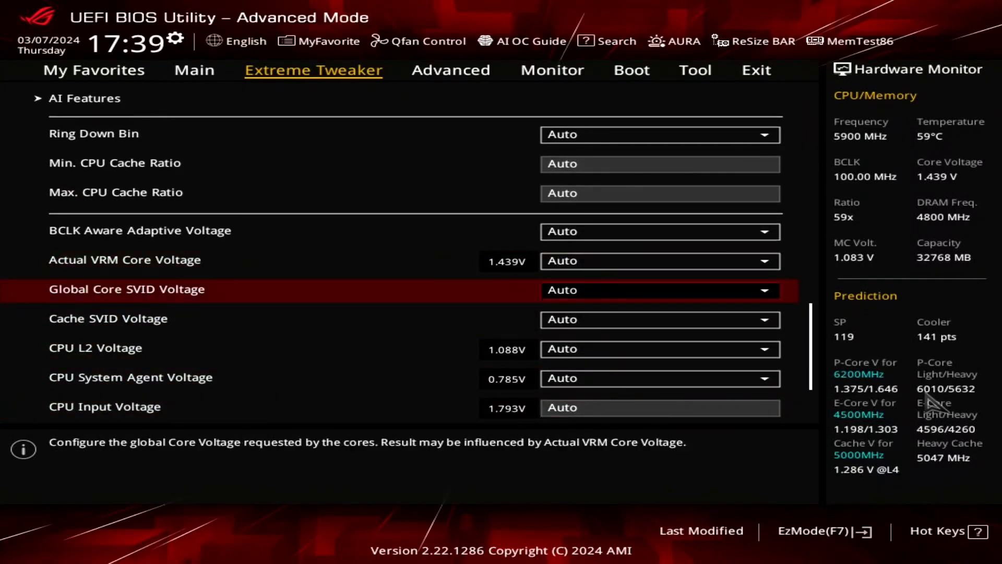
pyautogui.click(661, 290)
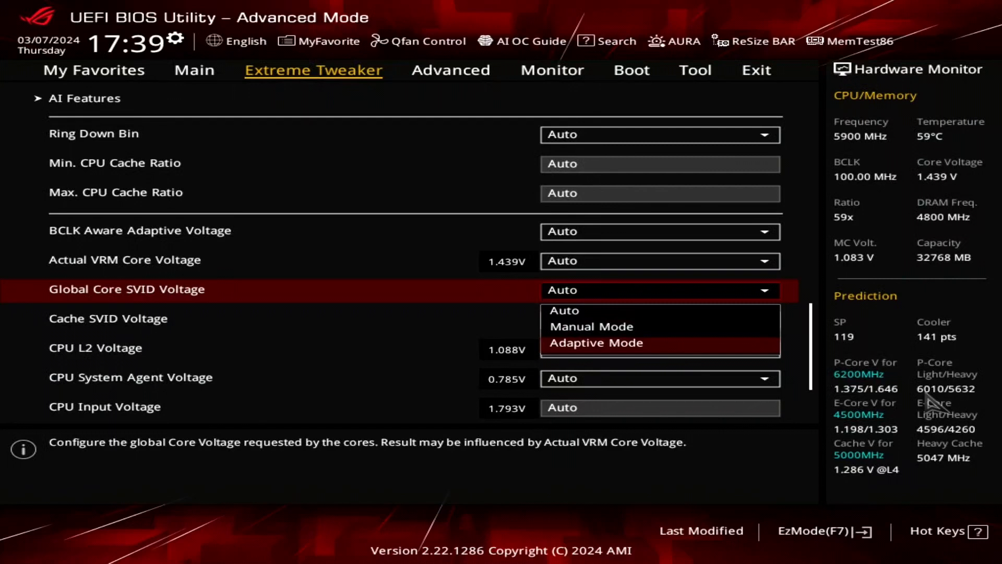
pyautogui.click(595, 342)
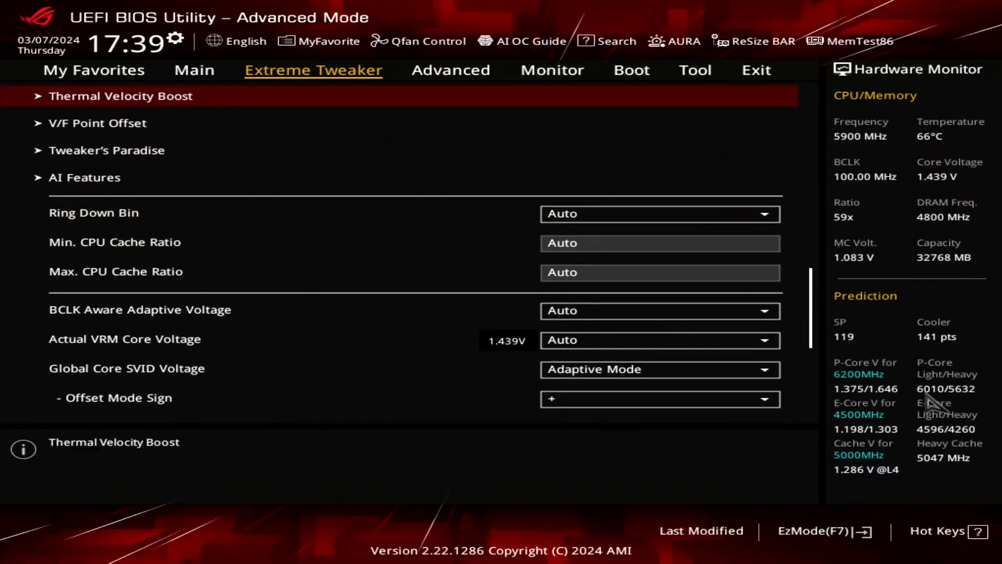
pyautogui.click(98, 123)
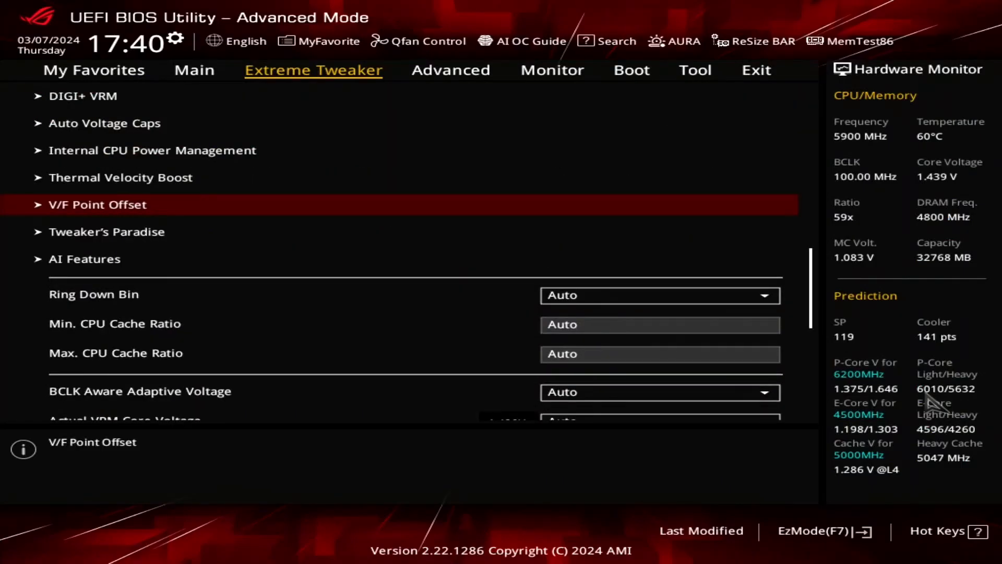
# - Disable TVB Voltage Optimizations in the Thermal Velocity Boost submenu
pyautogui.scroll(-3)
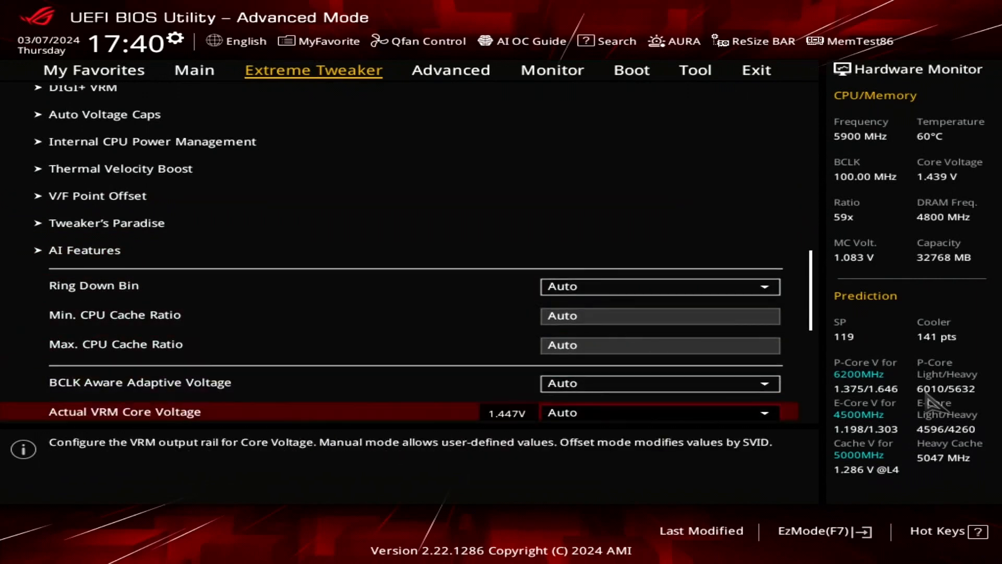
pyautogui.scroll(-3)
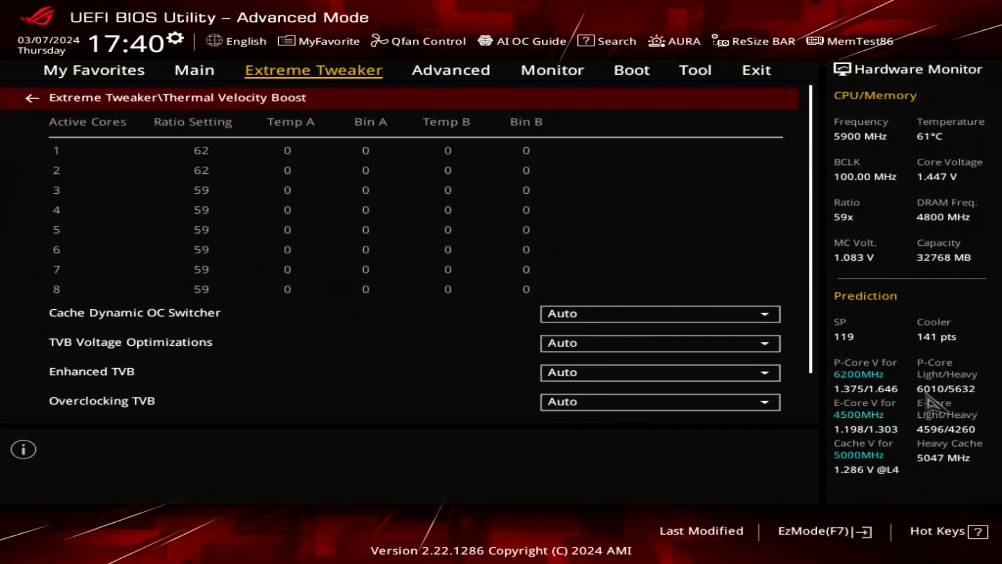
pyautogui.click(660, 344)
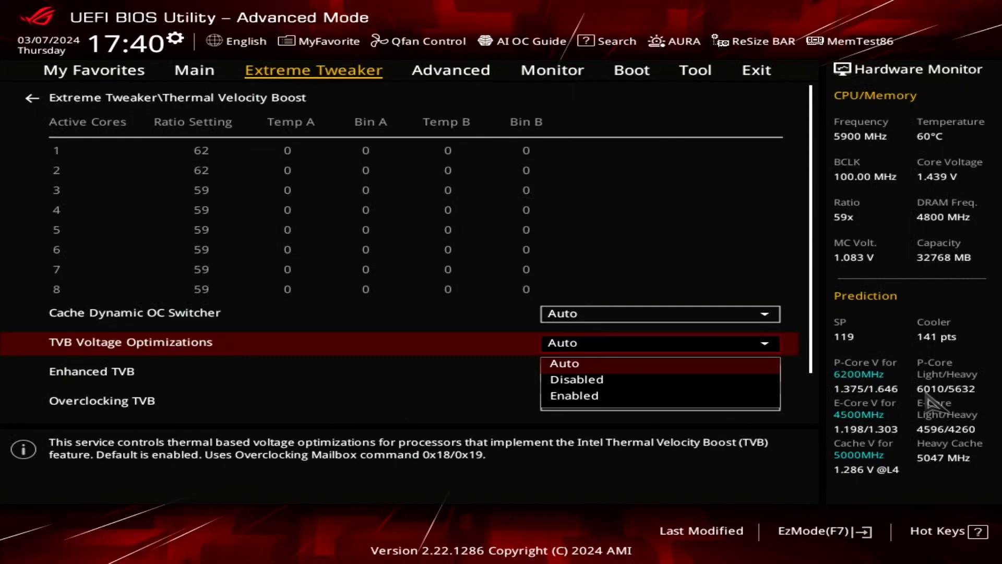
pyautogui.click(575, 380)
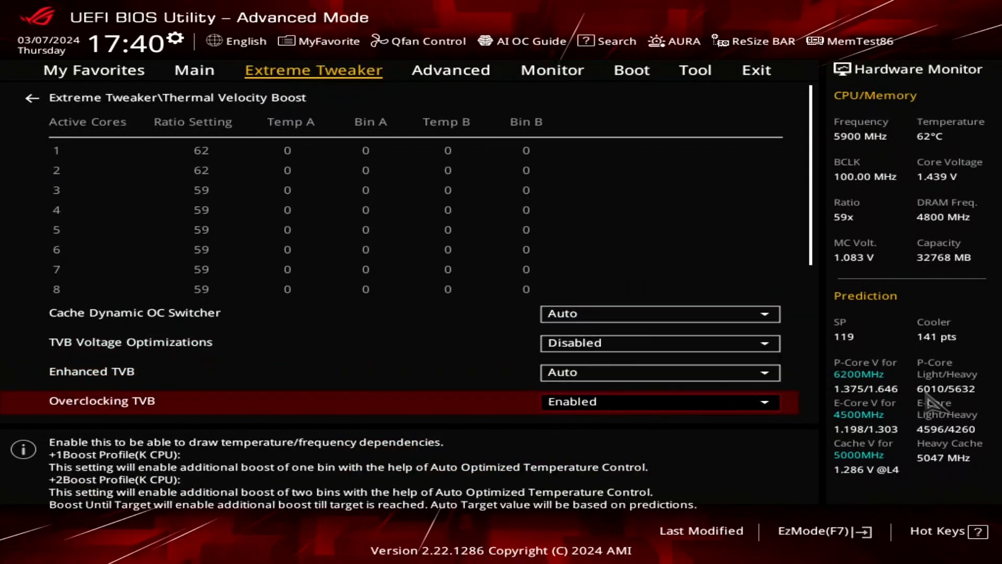
# - Enable 1- to 8-Core Active TVB entries with 70/80 °C thresholds and ratio offset 1
pyautogui.scroll(-3)
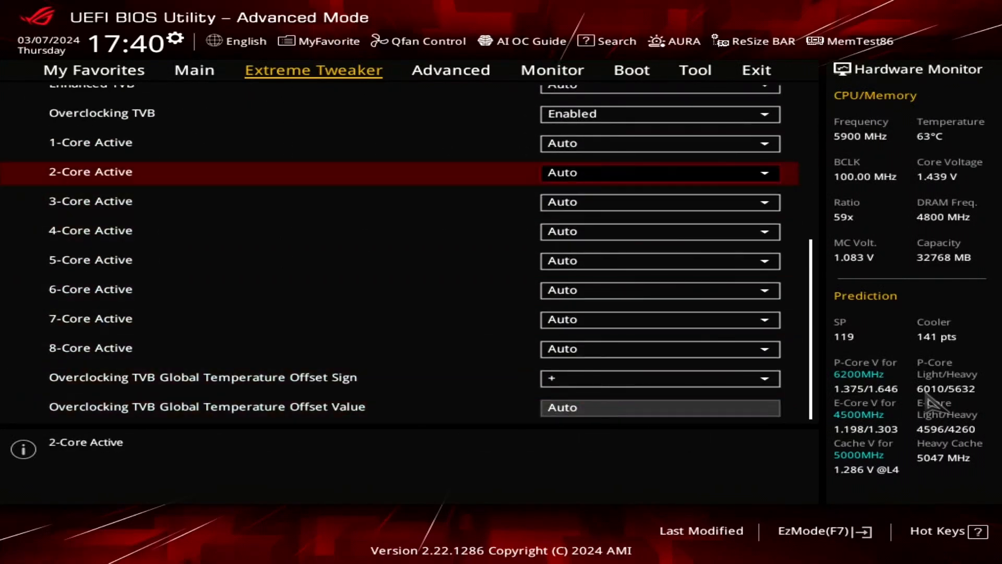
pyautogui.click(660, 143)
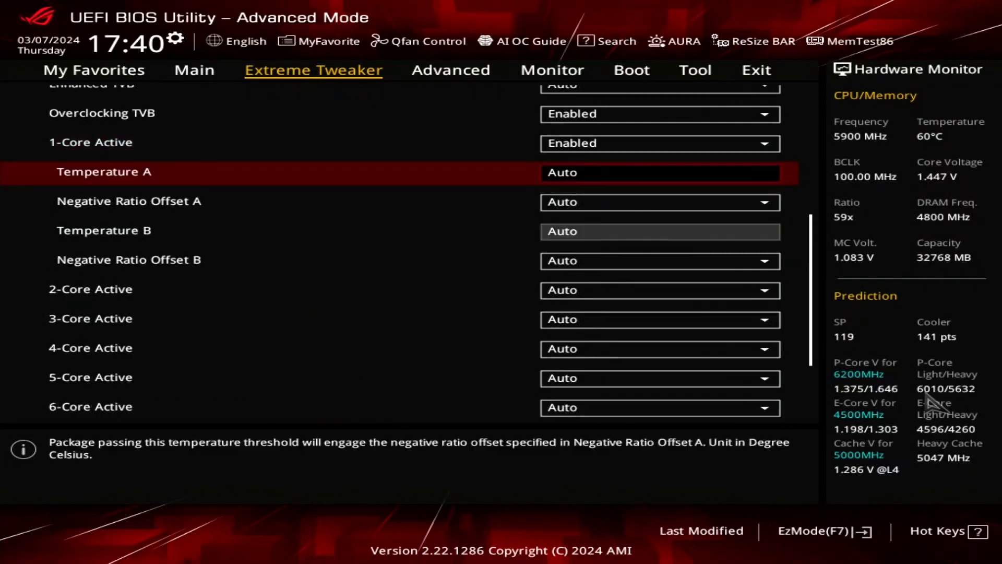
pyautogui.scroll(-3)
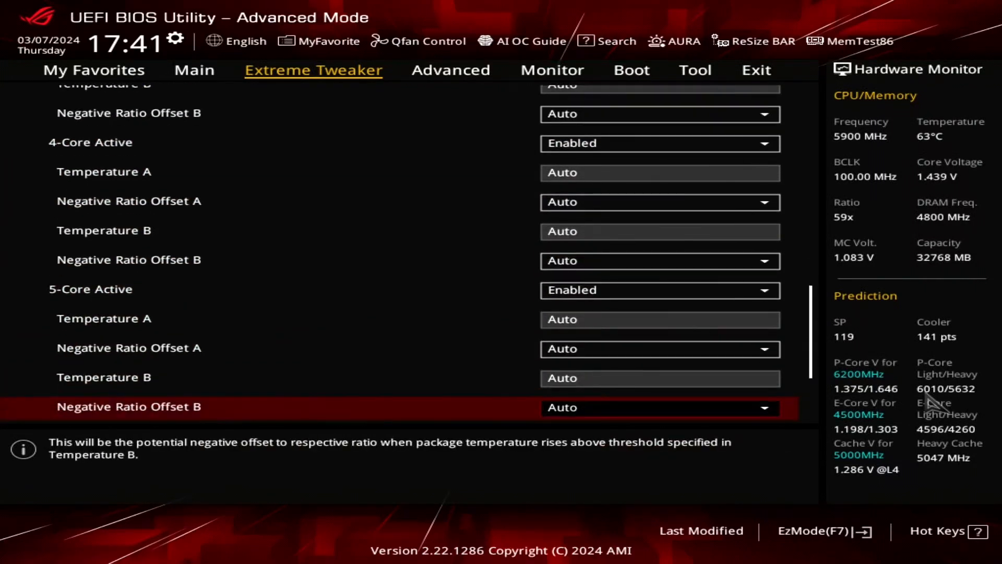
pyautogui.click(660, 407)
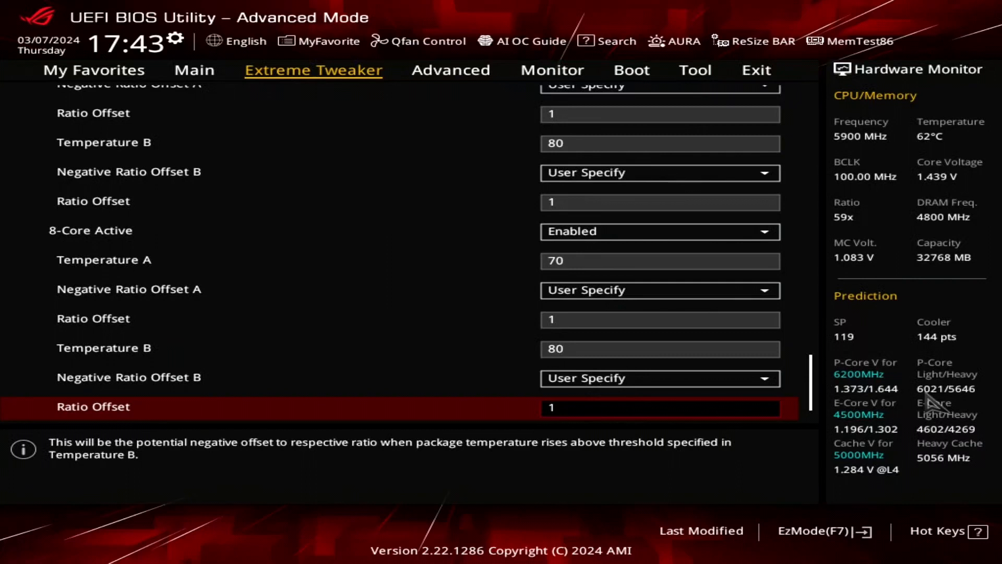
# - Set CPU Load-line Calibration in DIGI+ VRM to Level 7
pyautogui.scroll(-3)
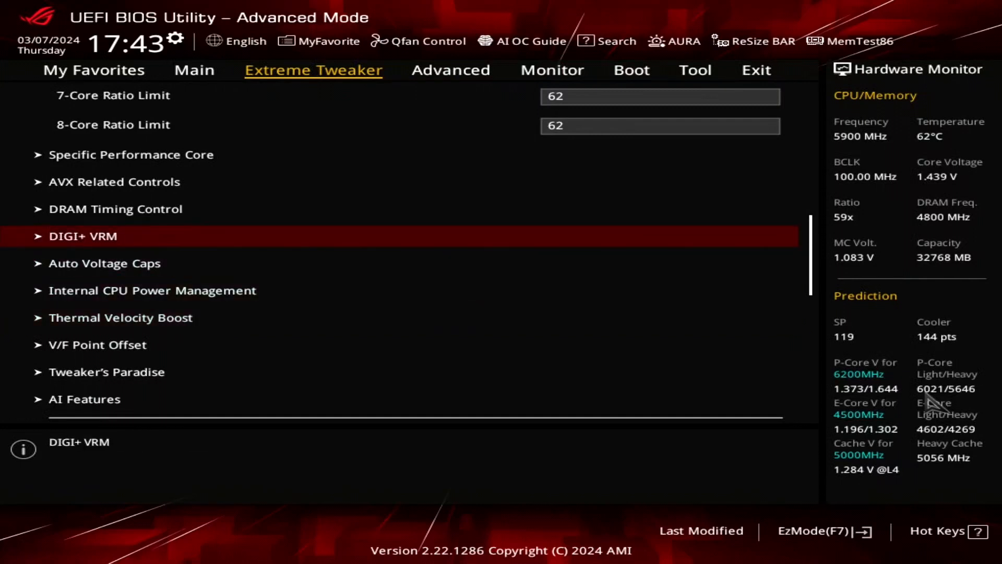
pyautogui.click(83, 236)
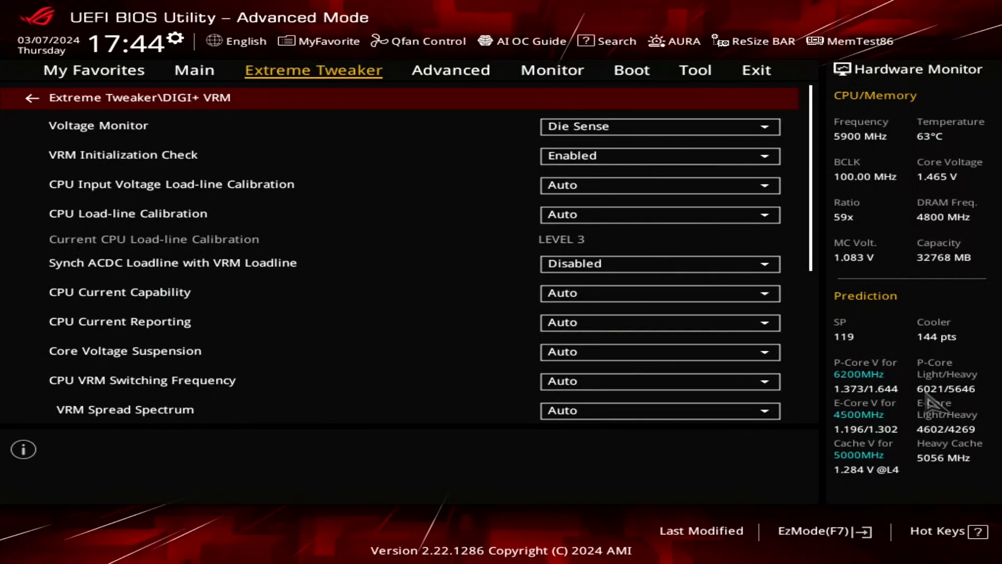
pyautogui.click(128, 213)
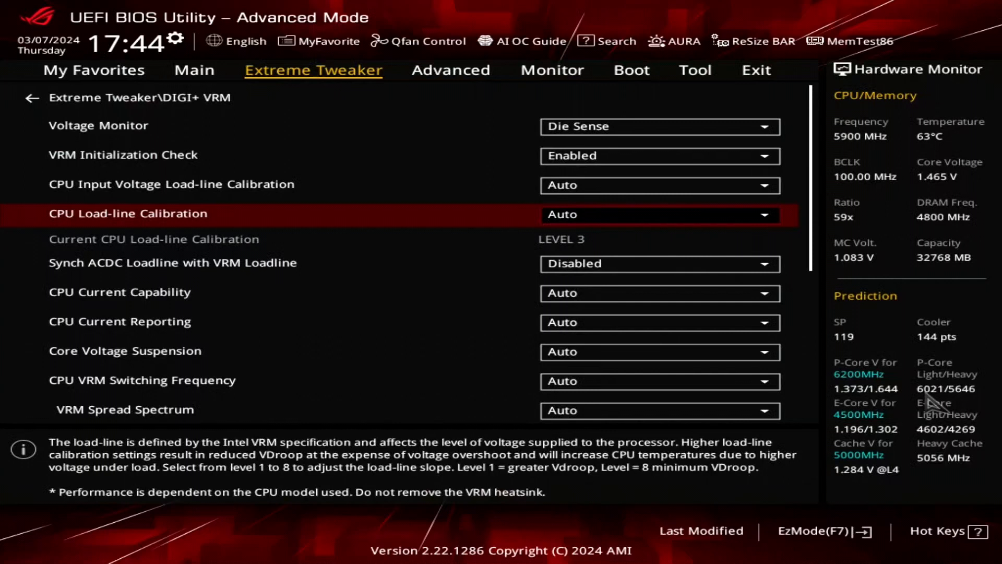
pyautogui.click(658, 214)
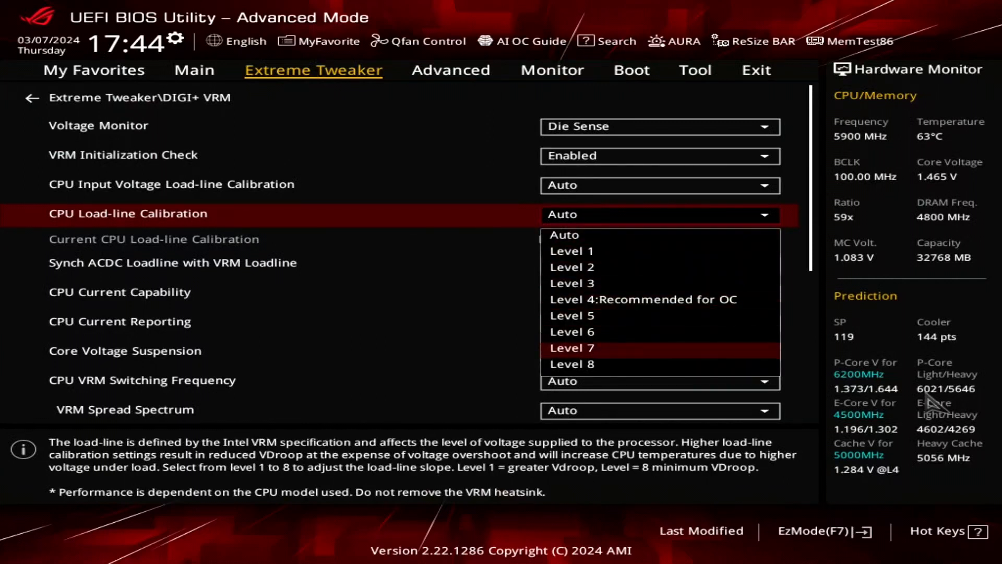
pyautogui.click(571, 348)
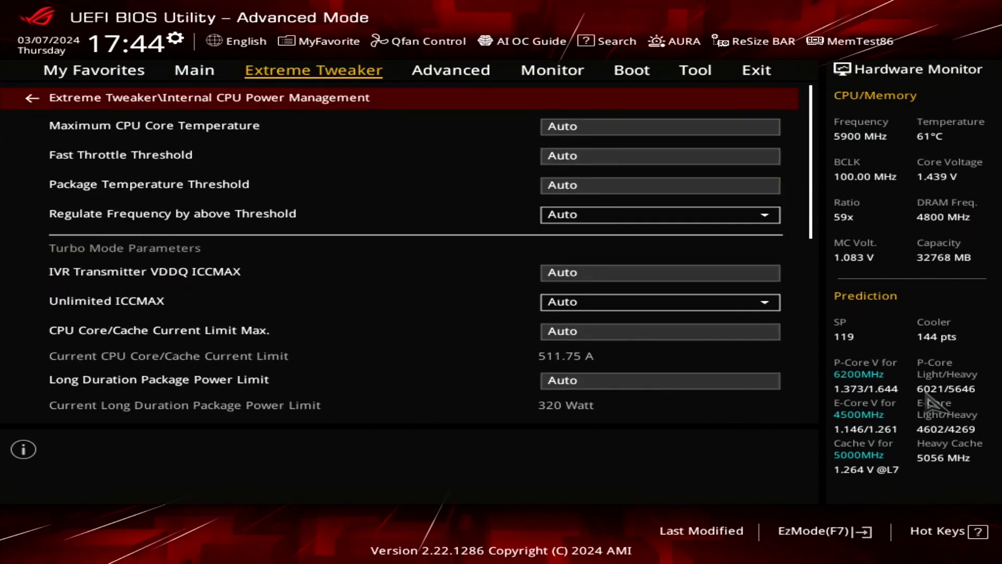
# - Set Regulate Frequency by above Threshold to Disabled and scroll to IA AC Load Line
pyautogui.click(659, 214)
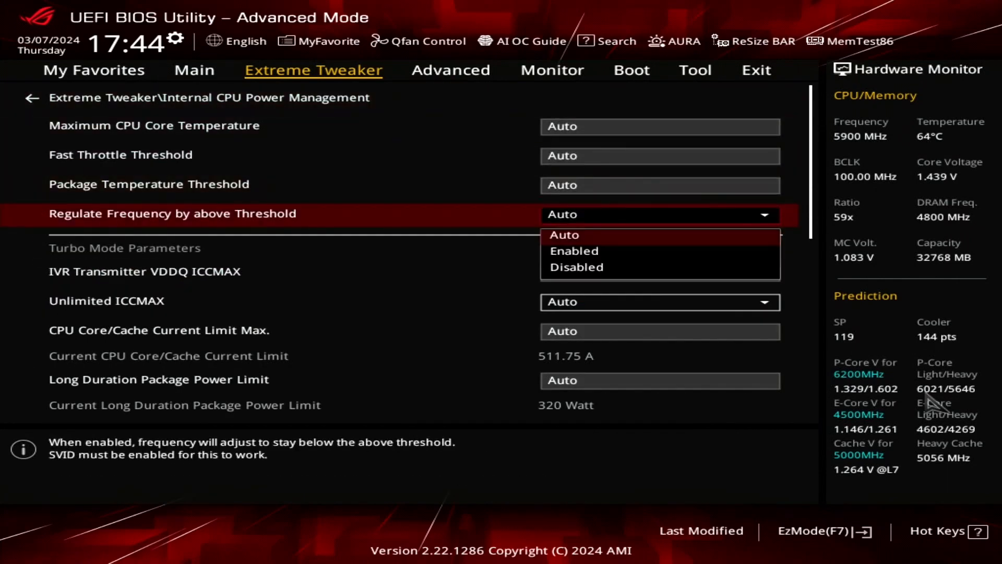
pyautogui.click(576, 267)
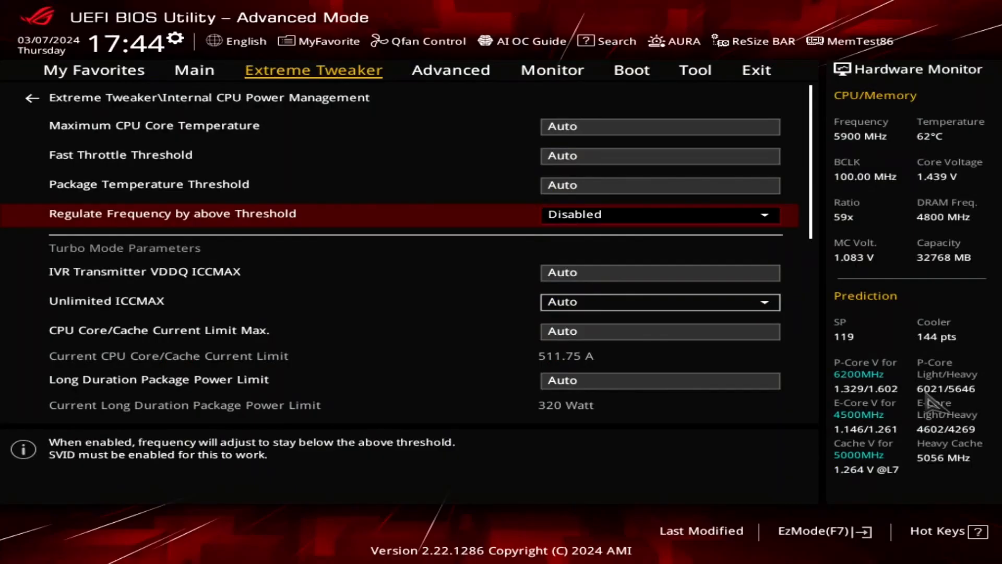
pyautogui.scroll(-3)
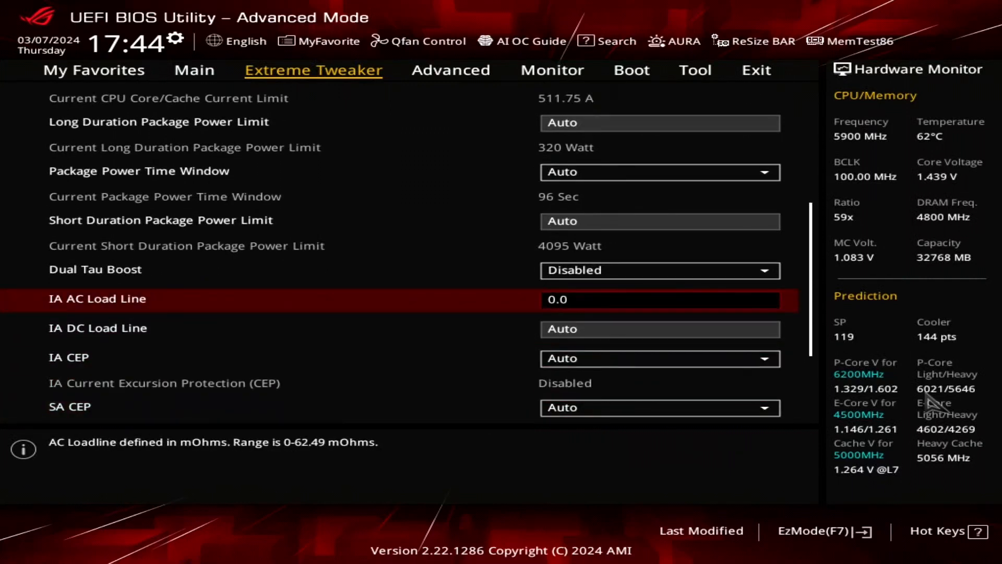
# - Set IA AC Load Line to 5 and reach the DIMM Flex DRAM temperature switcher
pyautogui.write('55')
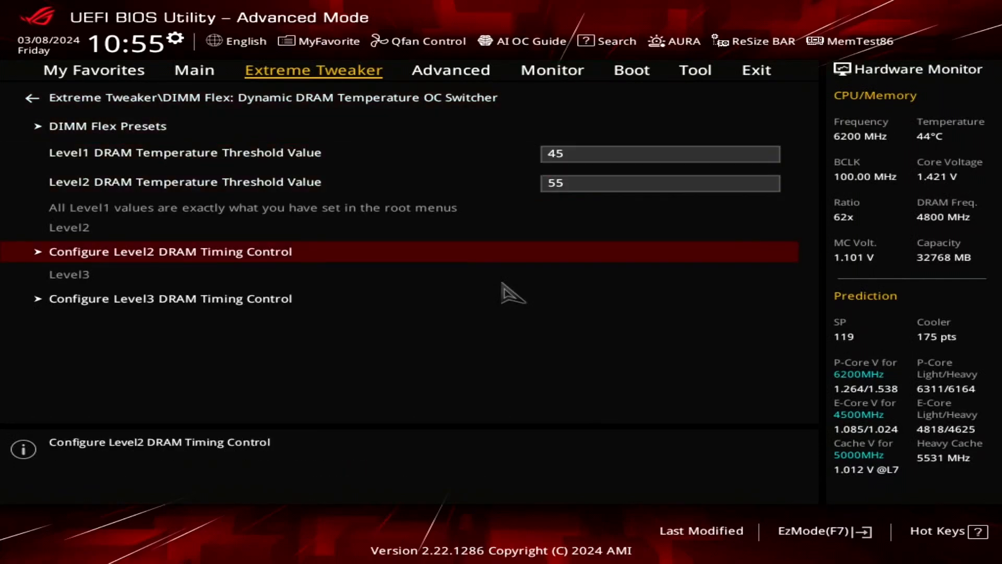
# - Browse the Level2 DRAM timing controls, scrolling down through the timing list
pyautogui.click(170, 251)
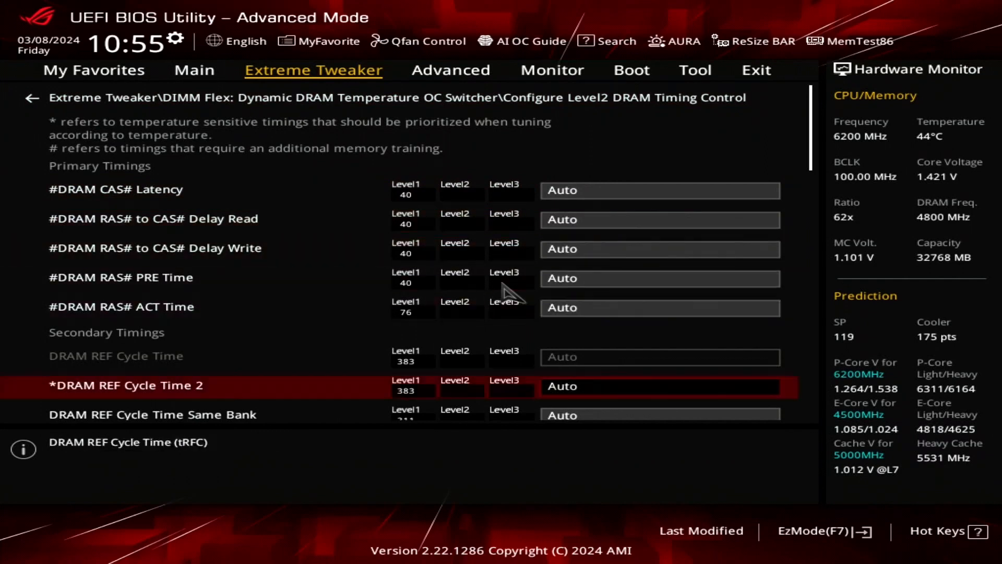
pyautogui.scroll(-3)
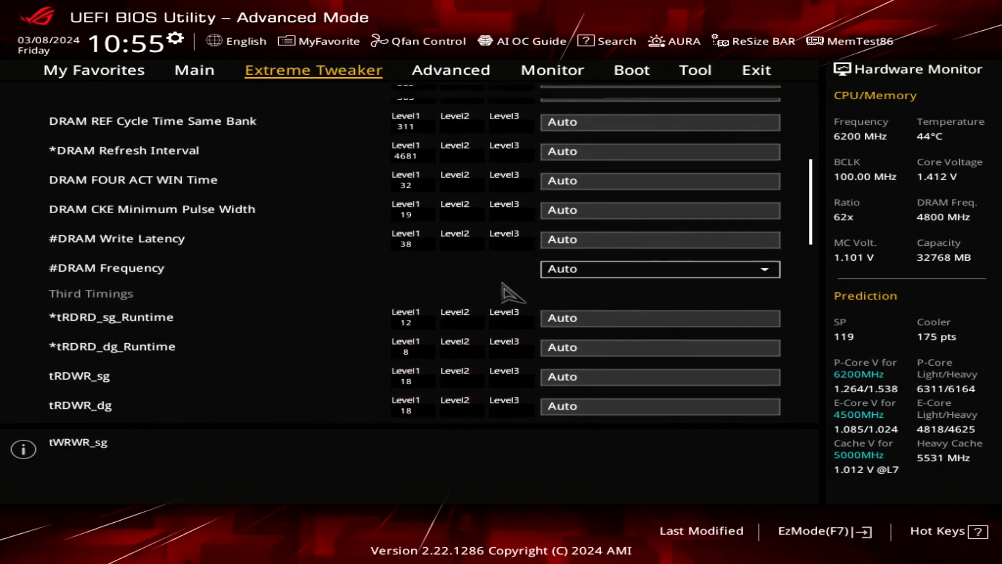
pyautogui.scroll(-3)
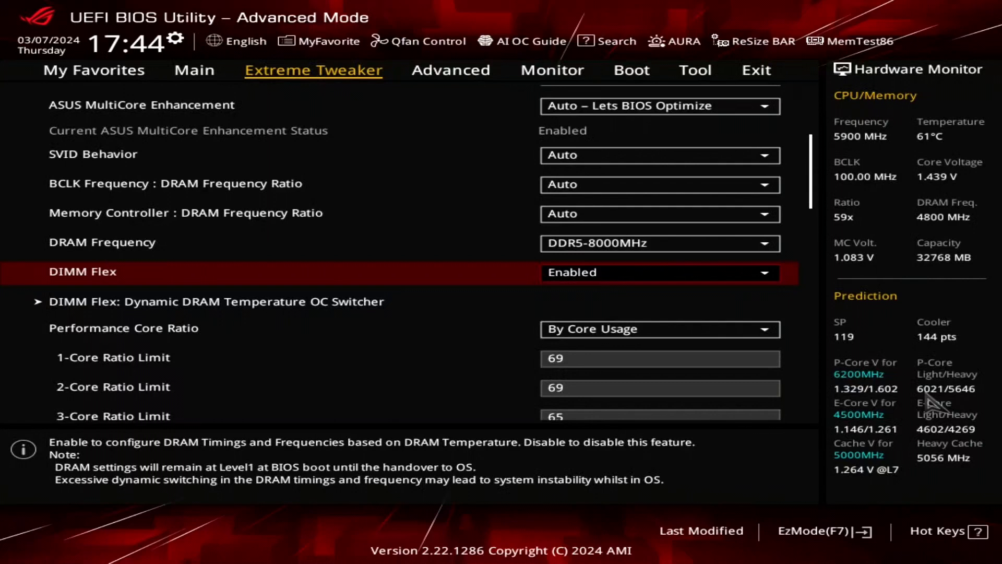
# - Load the Hynix 8533Mhz 2x16GB DIMM Flex preset and confirm it
pyautogui.click(216, 301)
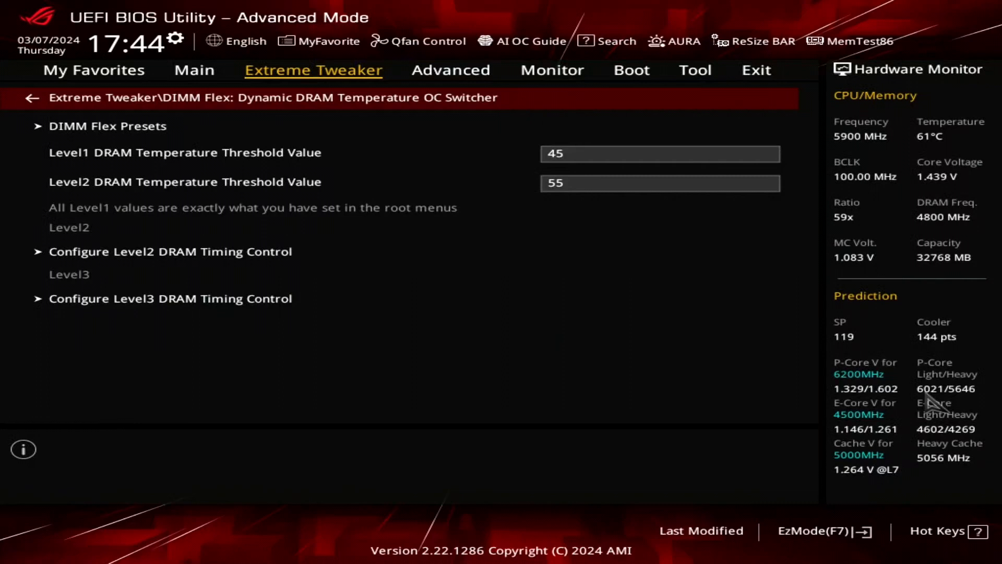
pyautogui.click(108, 126)
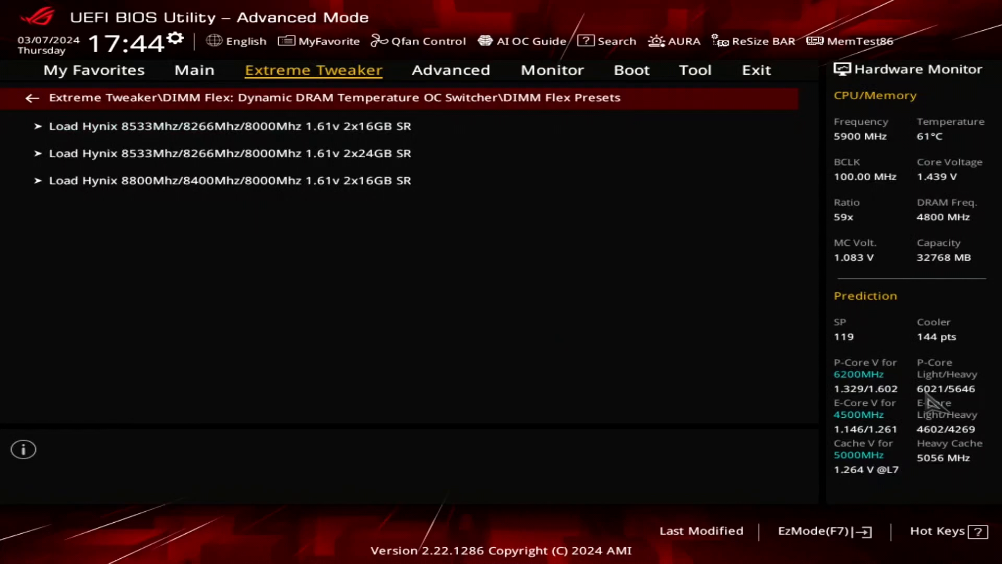
pyautogui.click(230, 126)
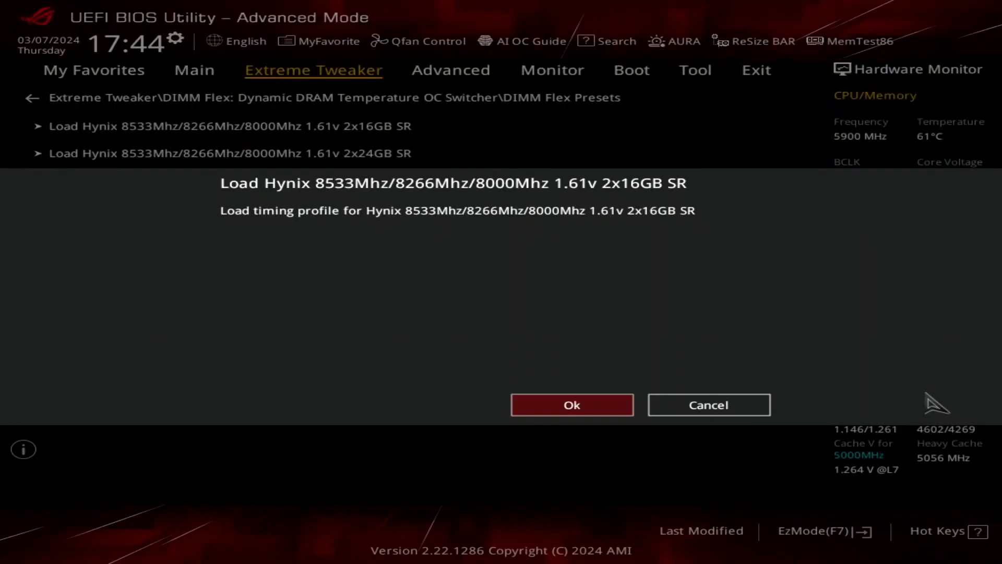
pyautogui.click(571, 404)
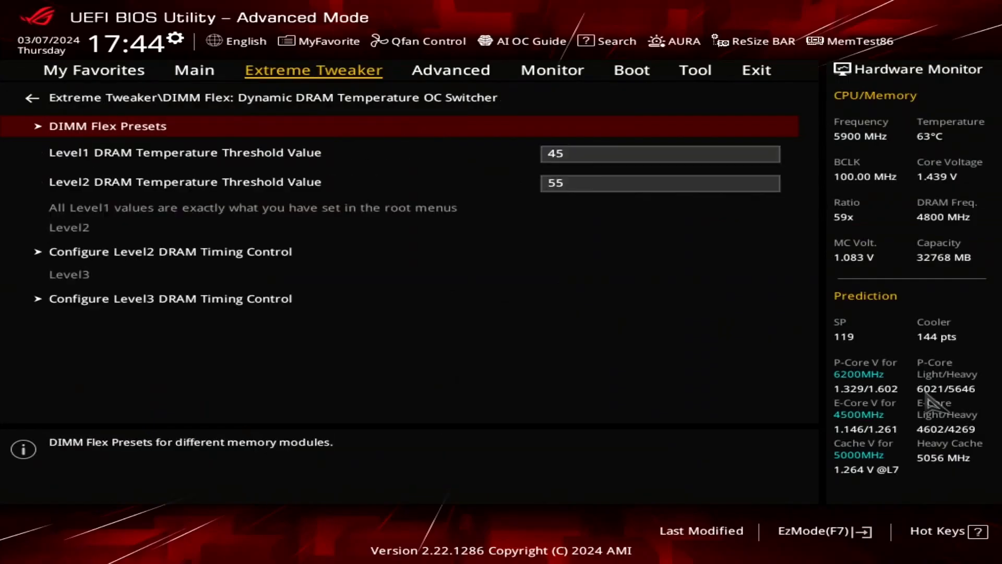
# - Save the BIOS changes with F10, reboot, and accept unregulated Cryo Cooling
pyautogui.press('f10')
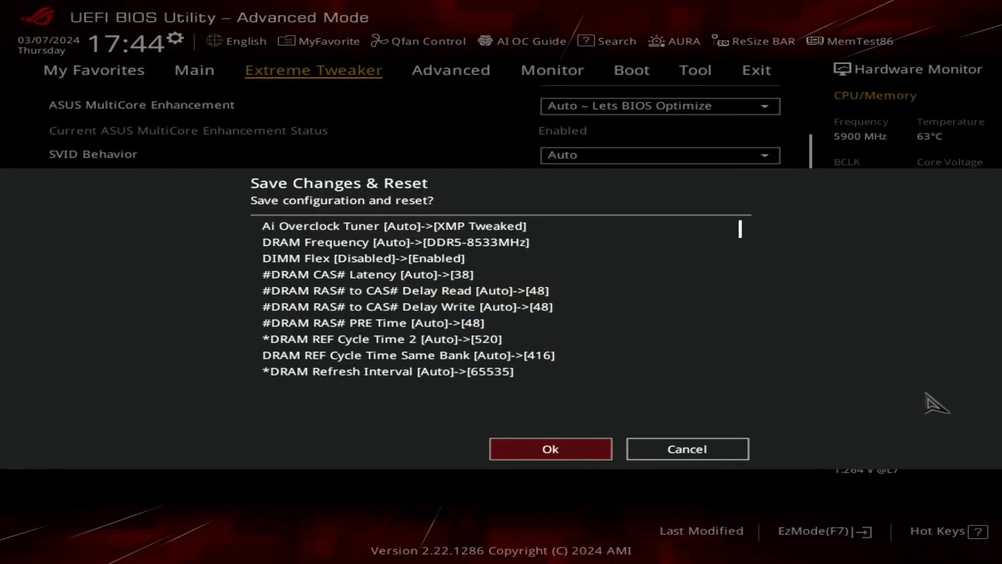
pyautogui.click(550, 448)
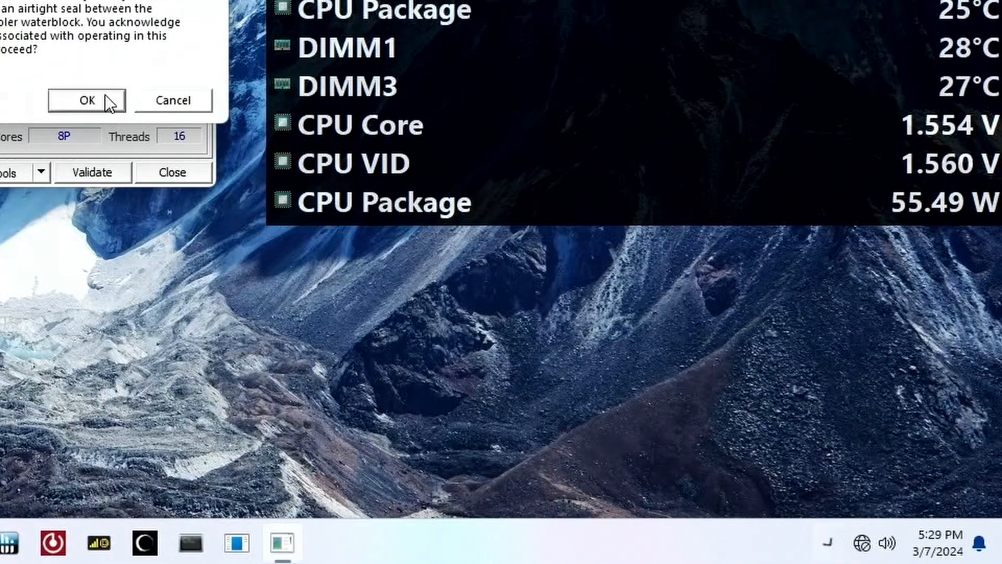
pyautogui.click(87, 100)
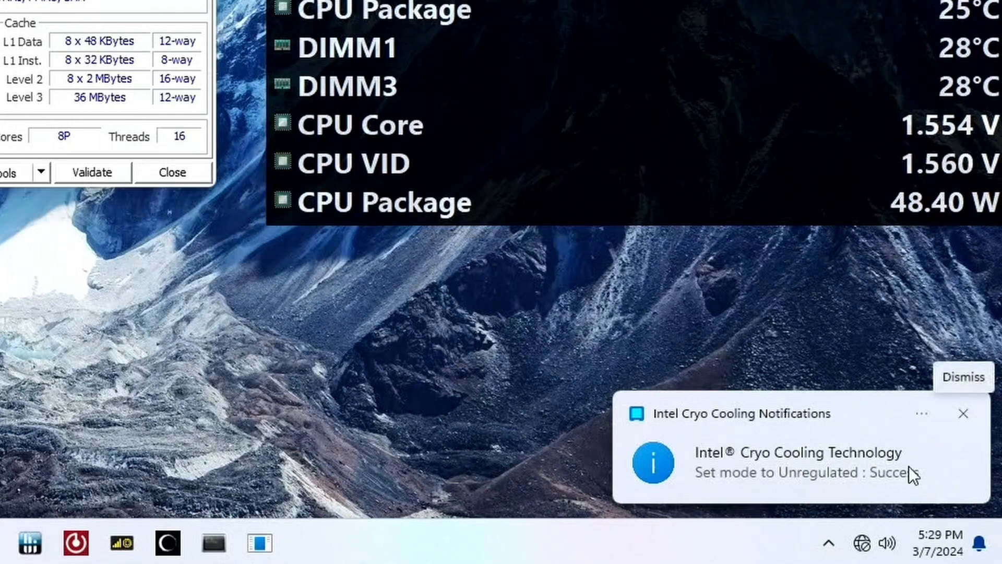